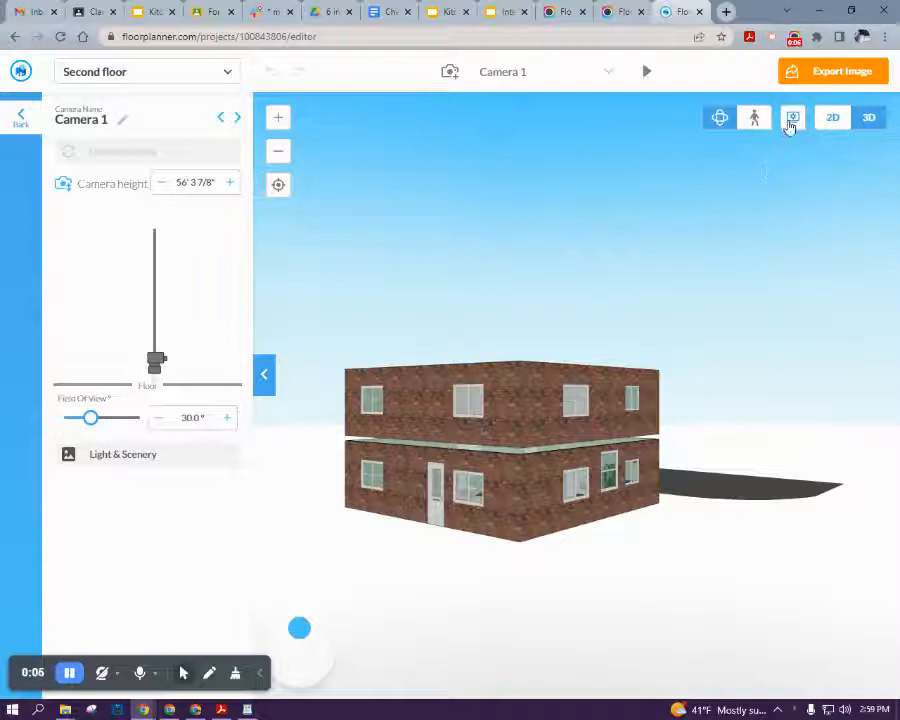
- Adjust the Show floors below slider in 3D settings so both brick storeys stack without a gap
left_click(792, 116)
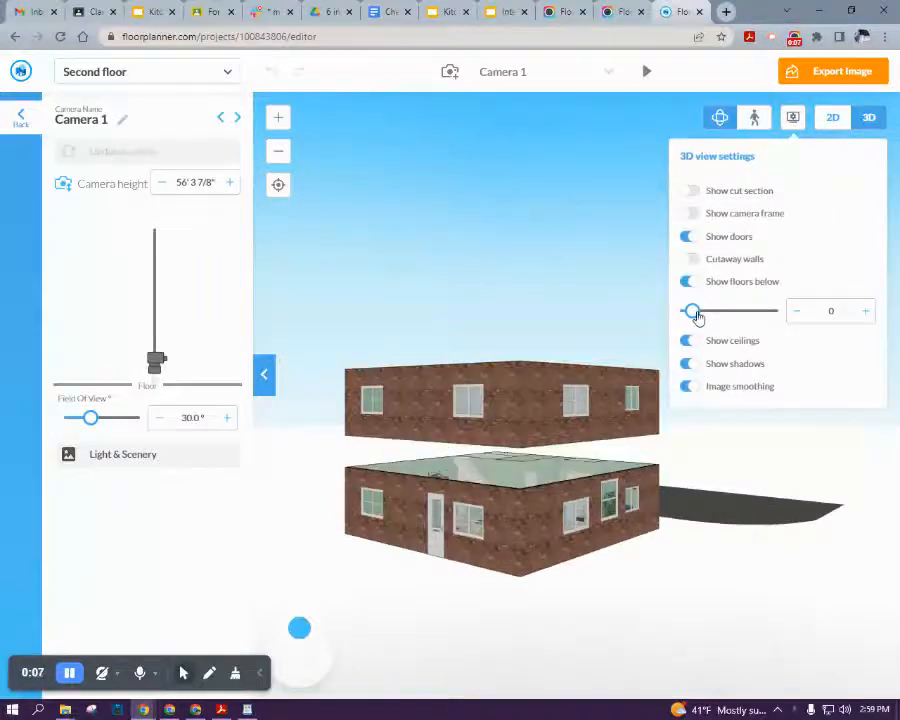
left_click_drag(692, 312, 710, 312)
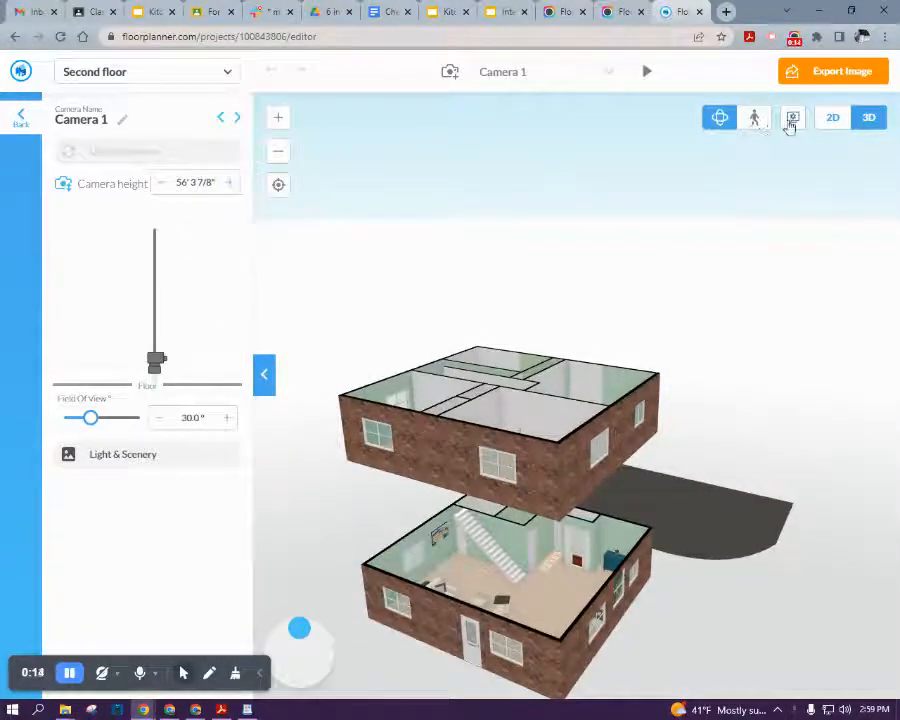
left_click(792, 116)
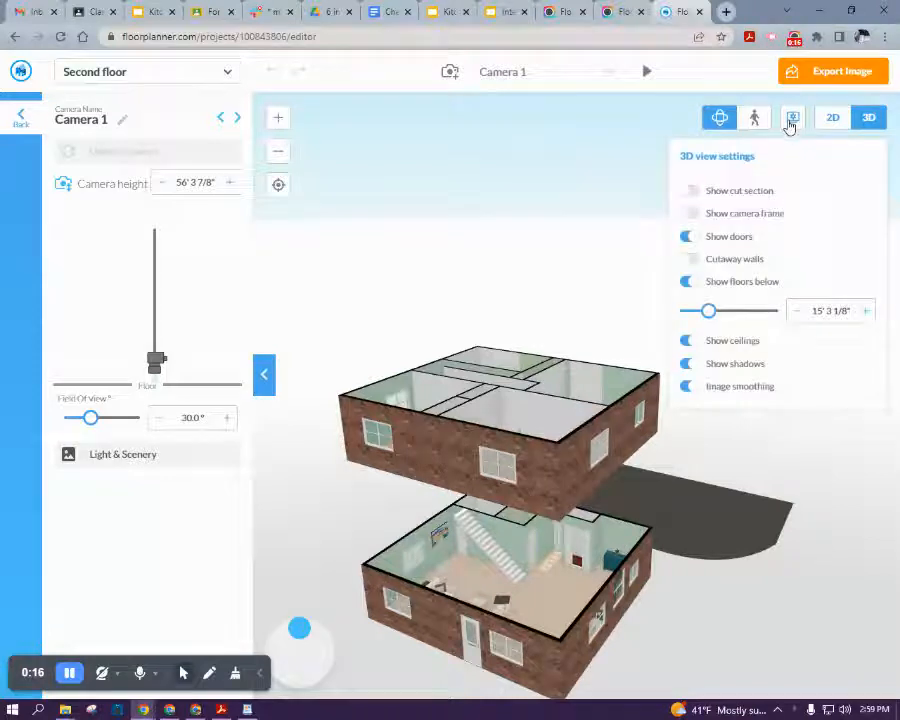
left_click_drag(708, 310, 688, 310)
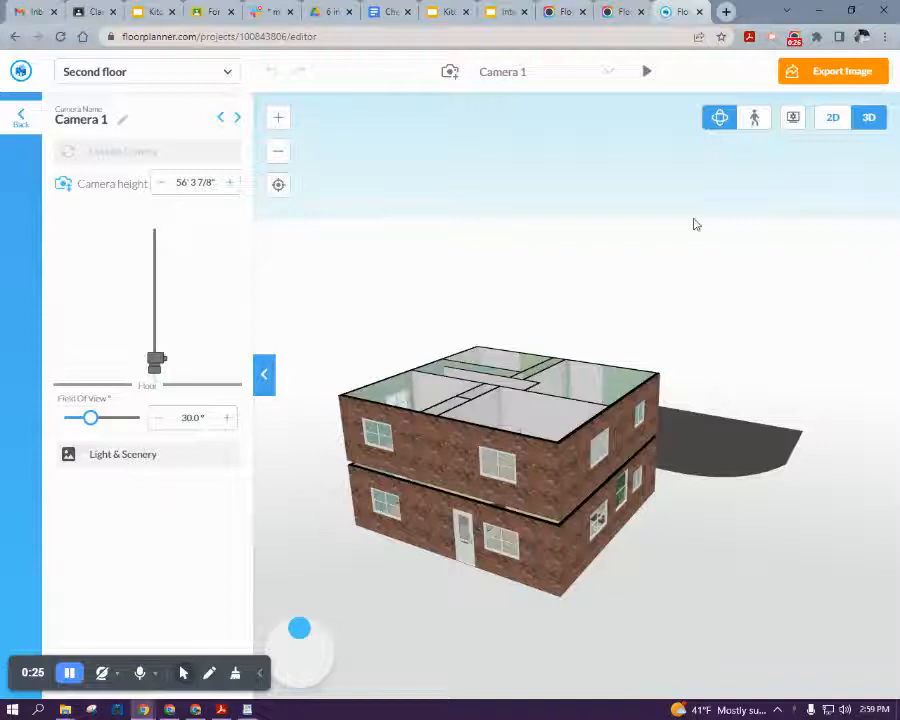
- Return to the 2D plan, switch to the First floor and bring up its floor settings
left_click(832, 116)
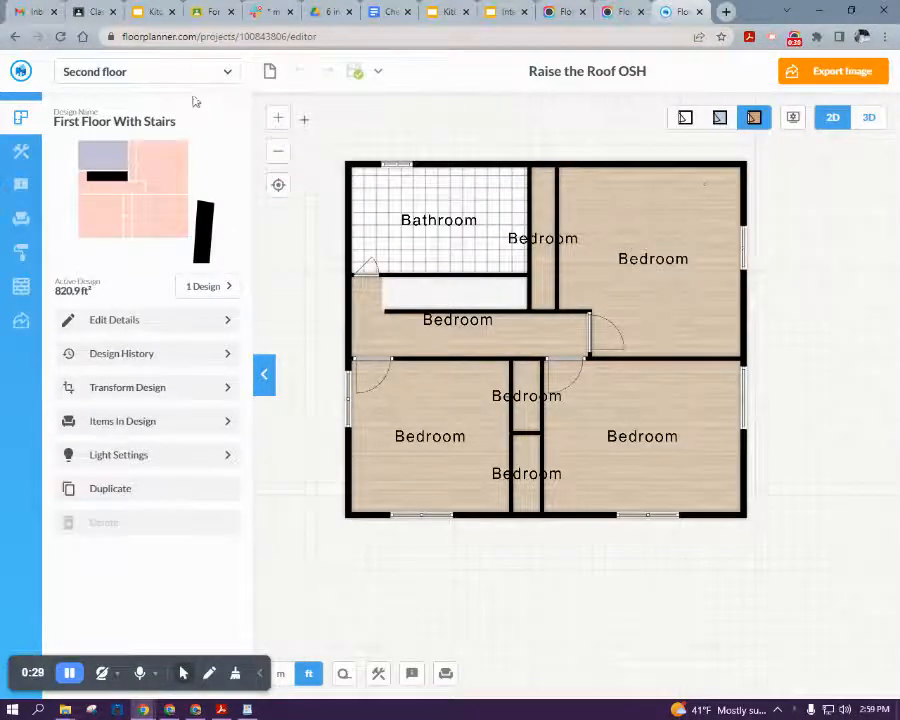
left_click(148, 72)
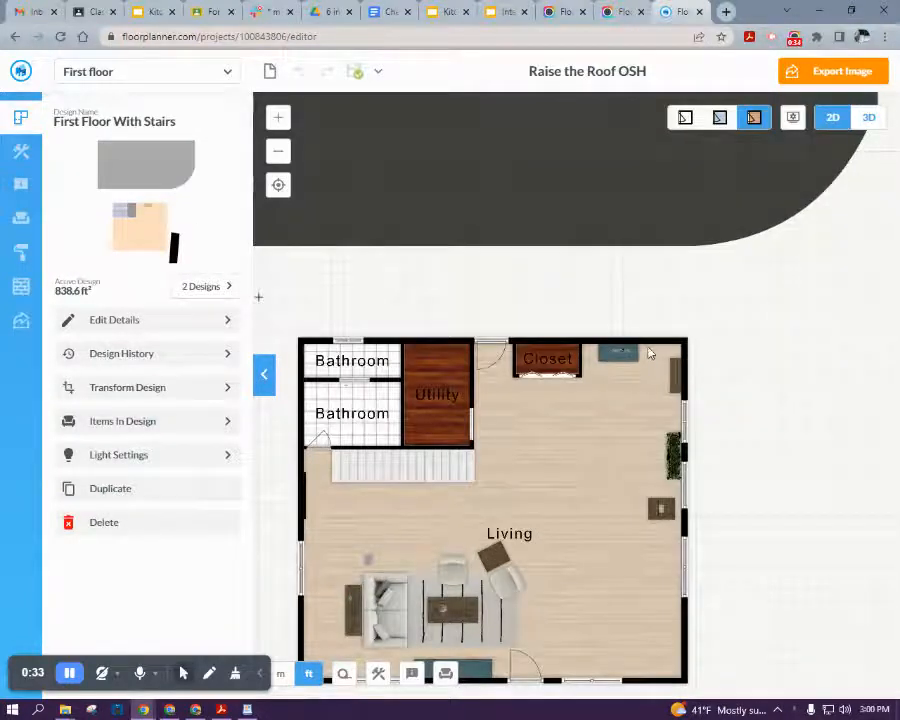
left_click(632, 344)
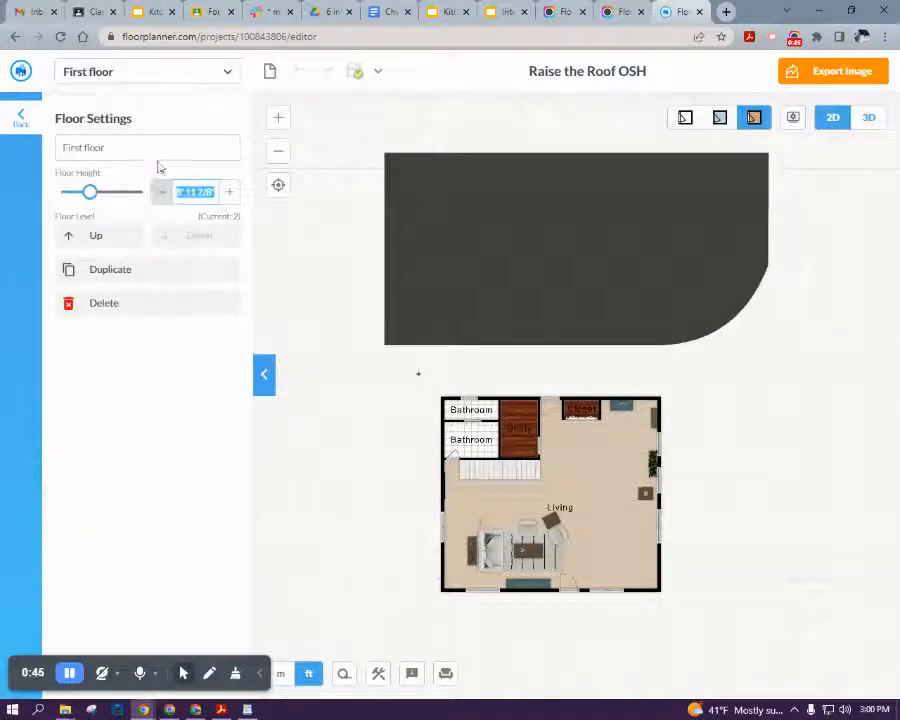
- Set the first floor height to 9 and view it in 3D from an overhead orbit camera
type("9")
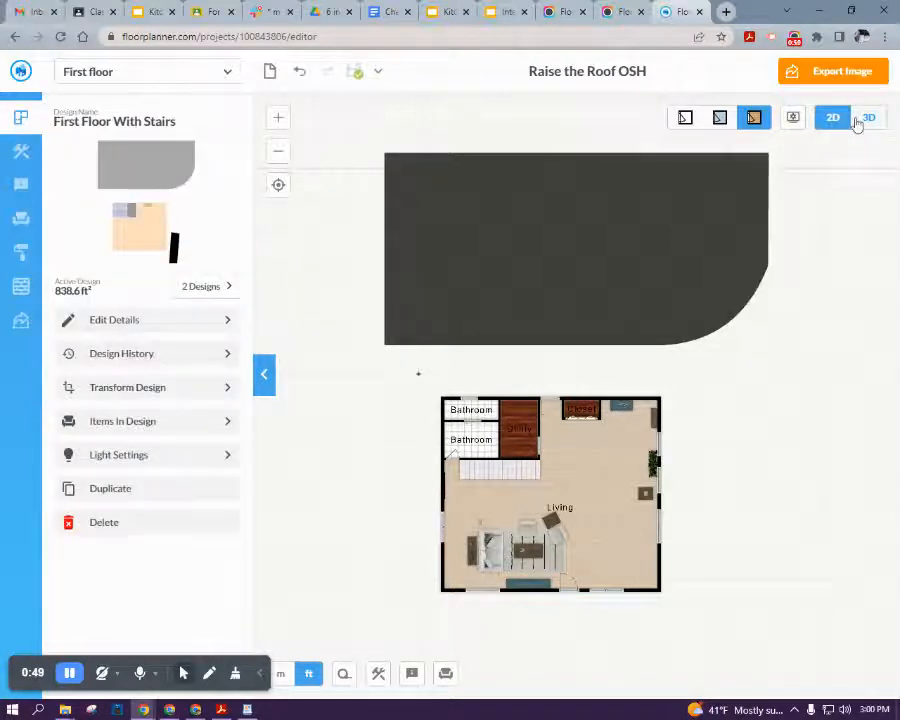
left_click(868, 116)
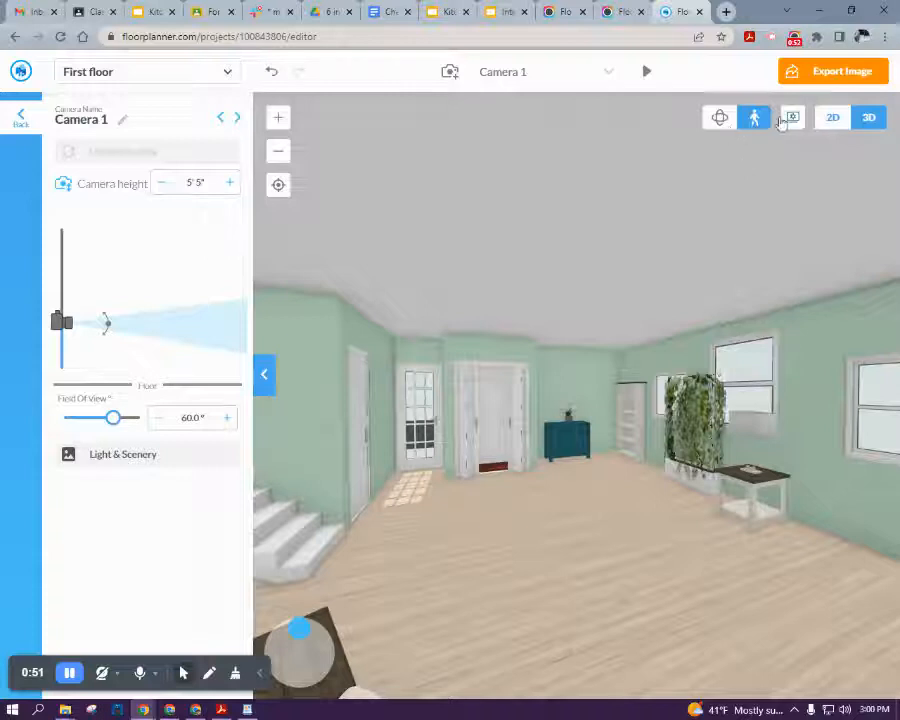
left_click(720, 116)
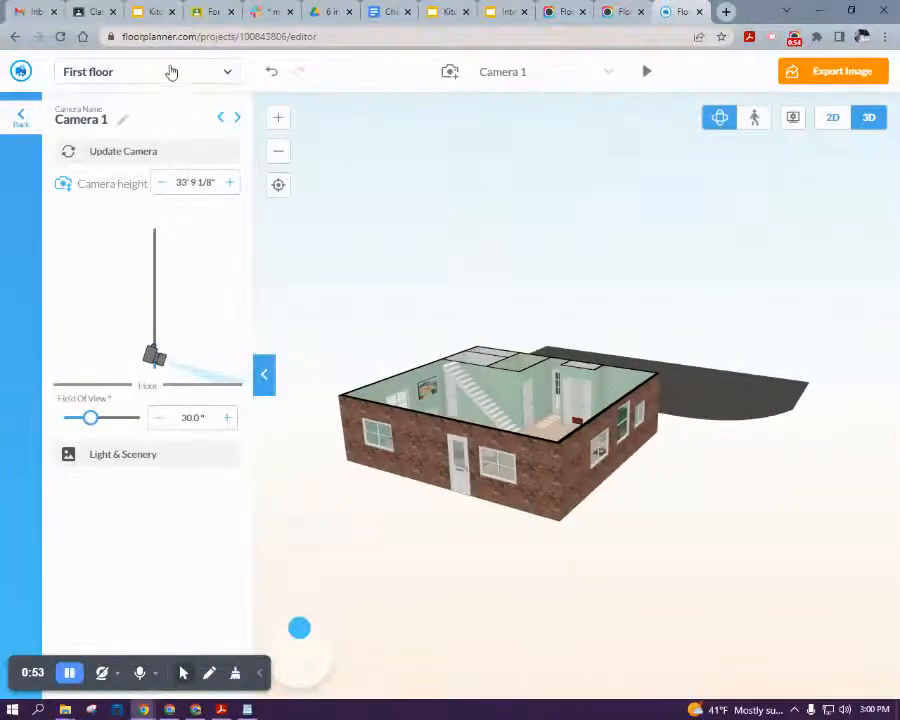